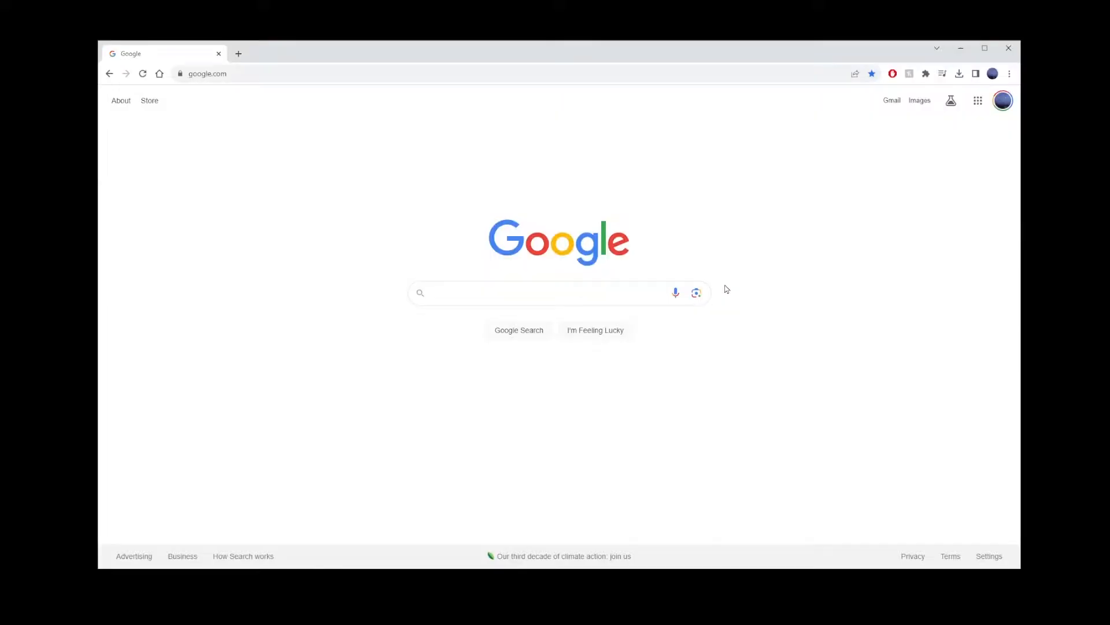
- Navigate Chrome Settings through Privacy and security to the Third-party cookies page
left_click(1010, 73)
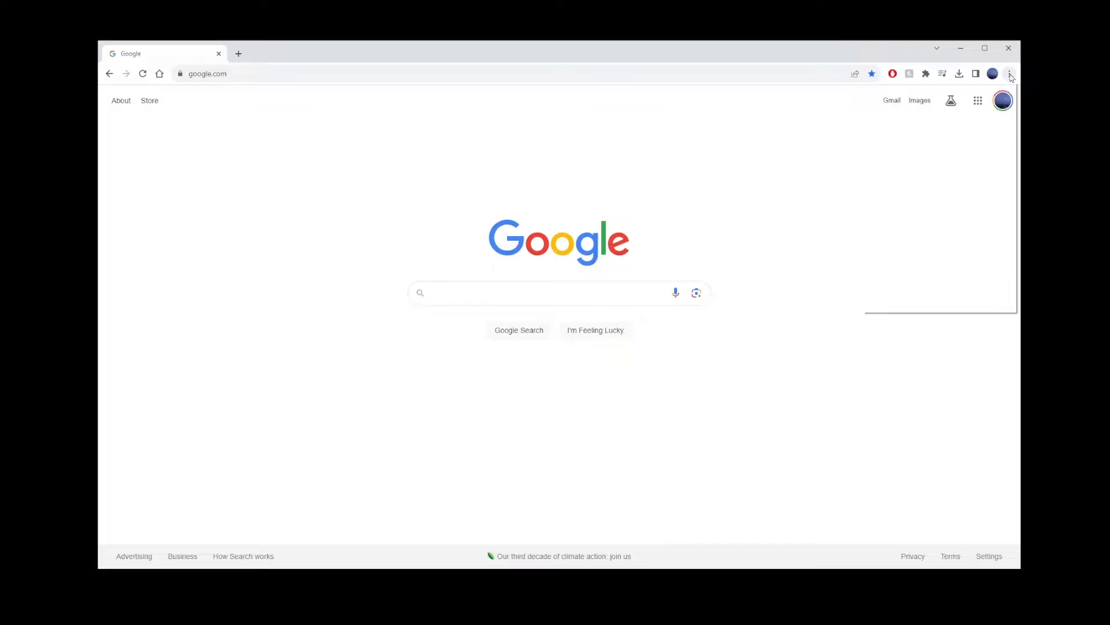
left_click(1010, 73)
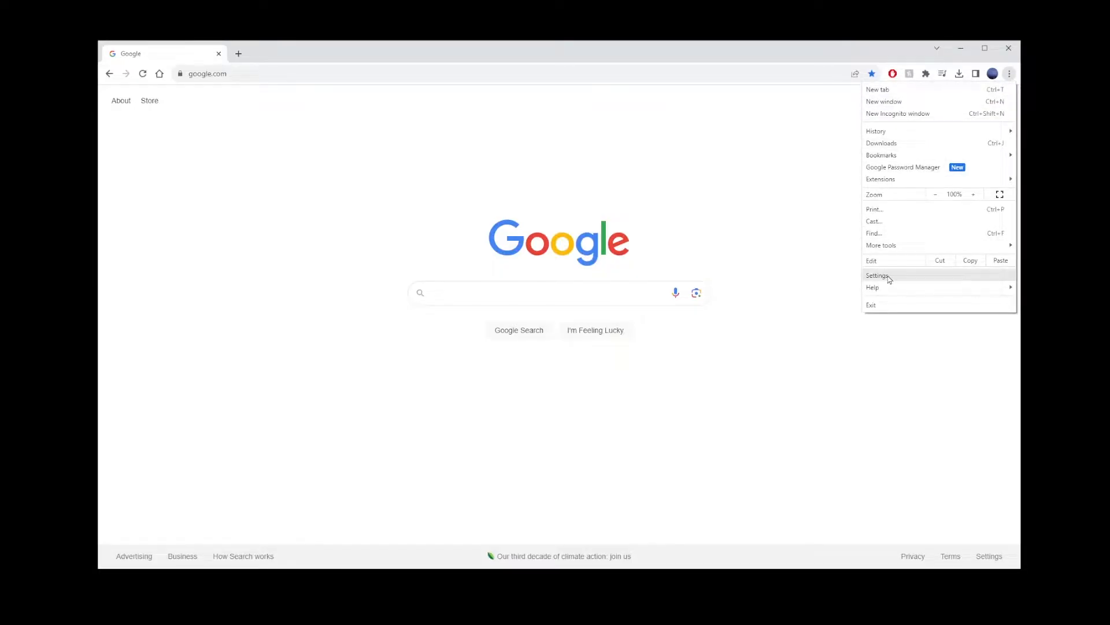
left_click(877, 276)
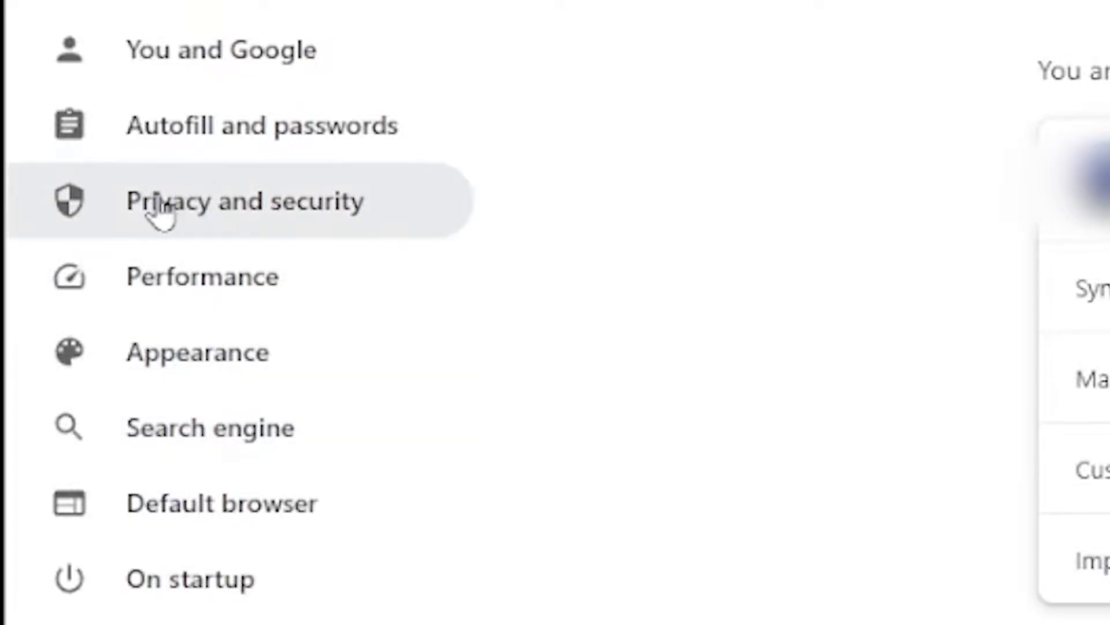
left_click(246, 201)
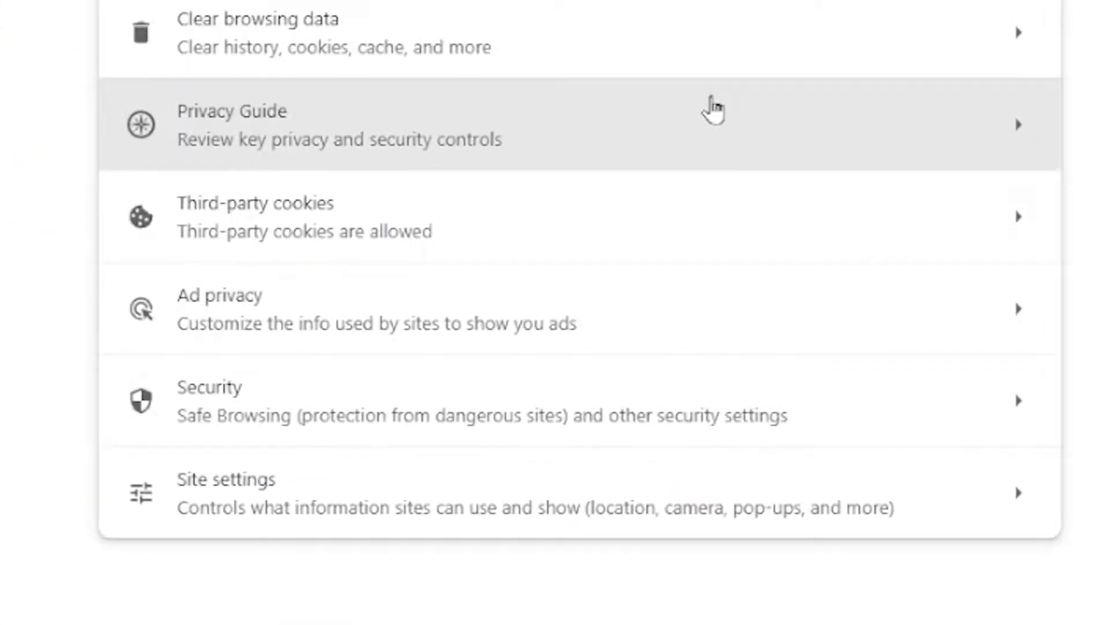
scroll("down", 3)
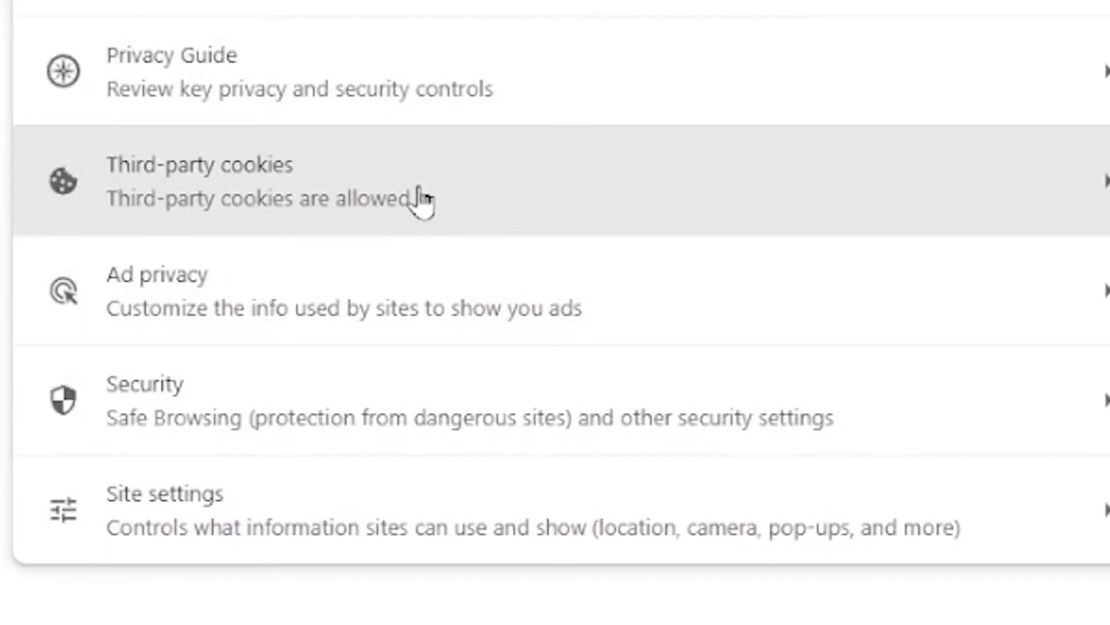
left_click(261, 180)
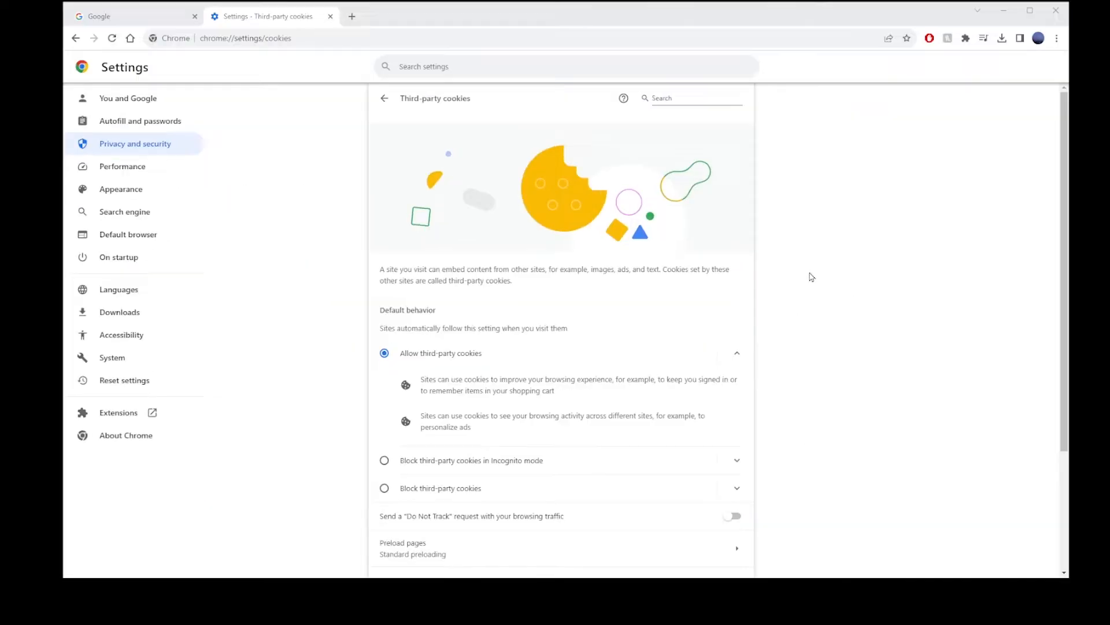
- Filter site data for 'roblox' and clear roblox.com's stored data
scroll("down", 3)
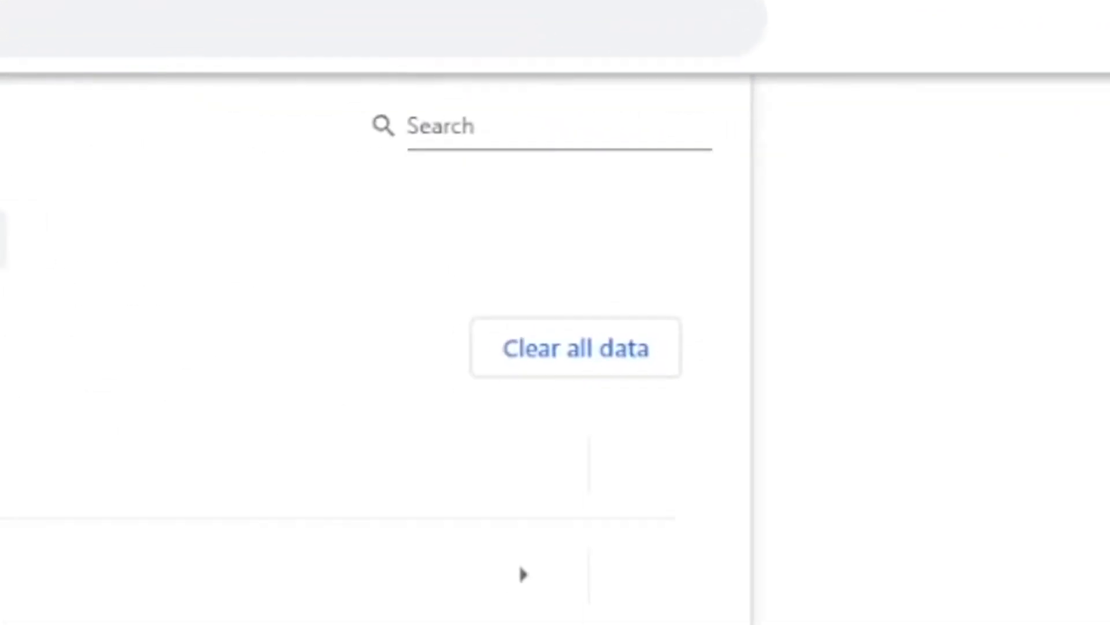
left_click(467, 126)
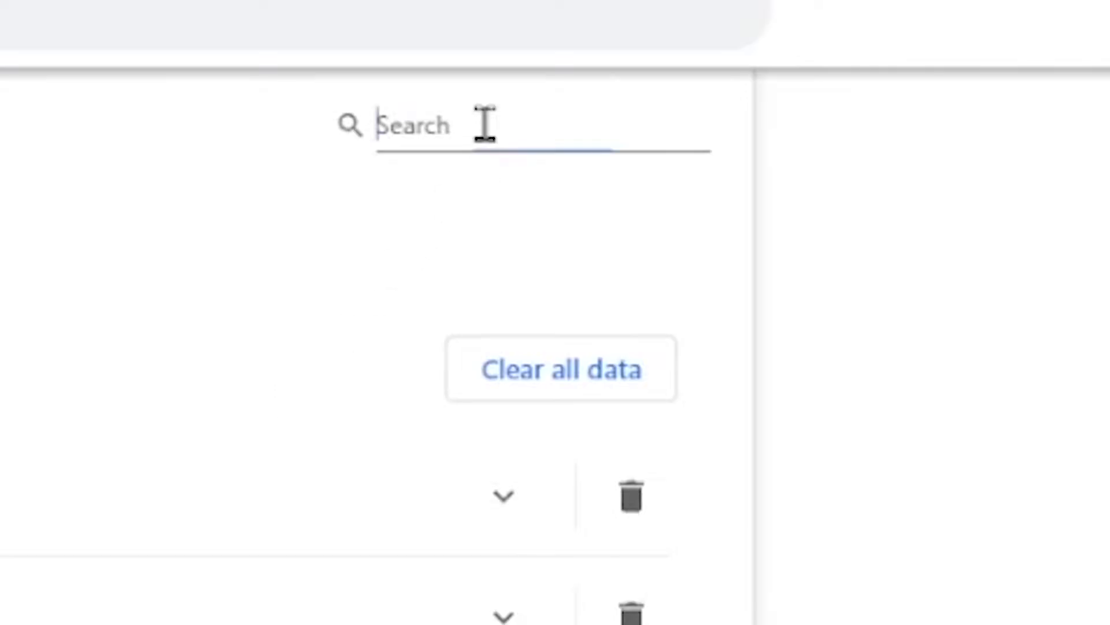
type("rob")
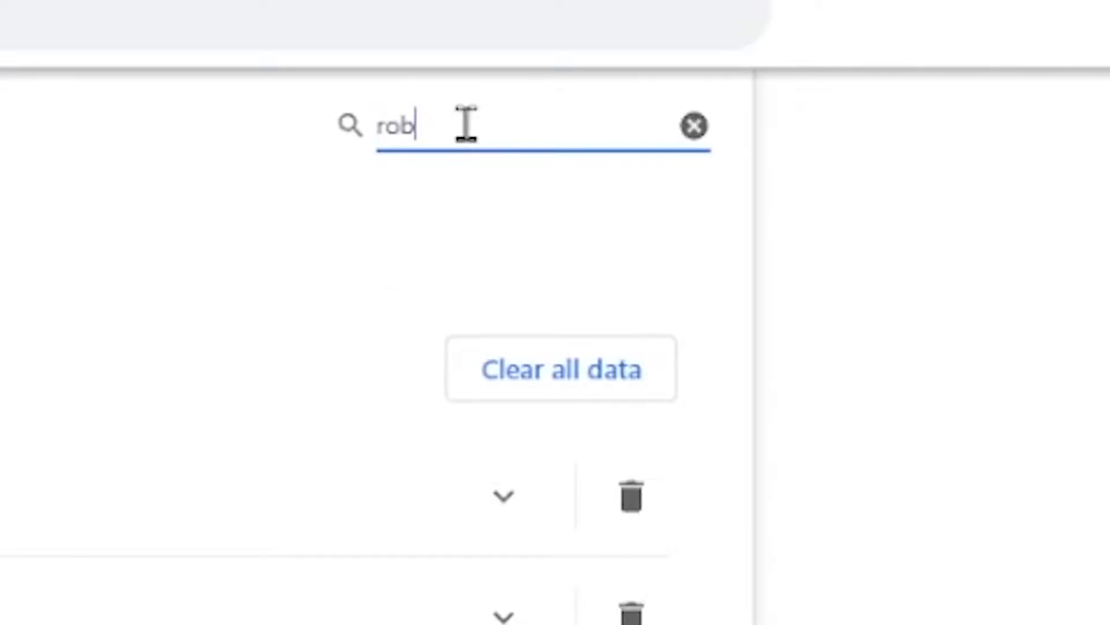
type("lox")
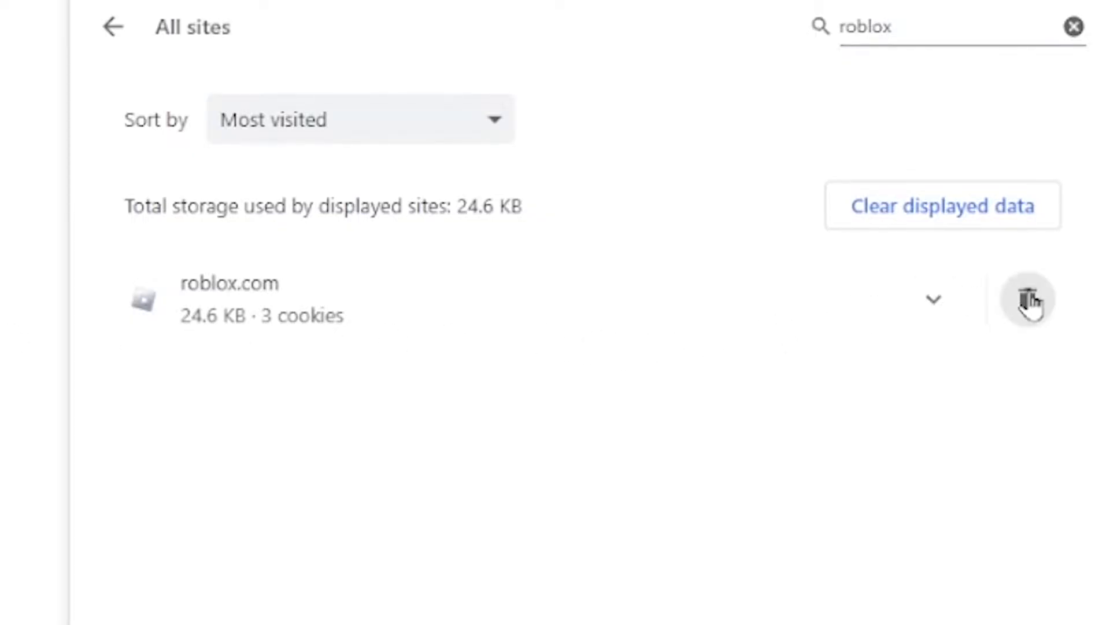
left_click(1026, 299)
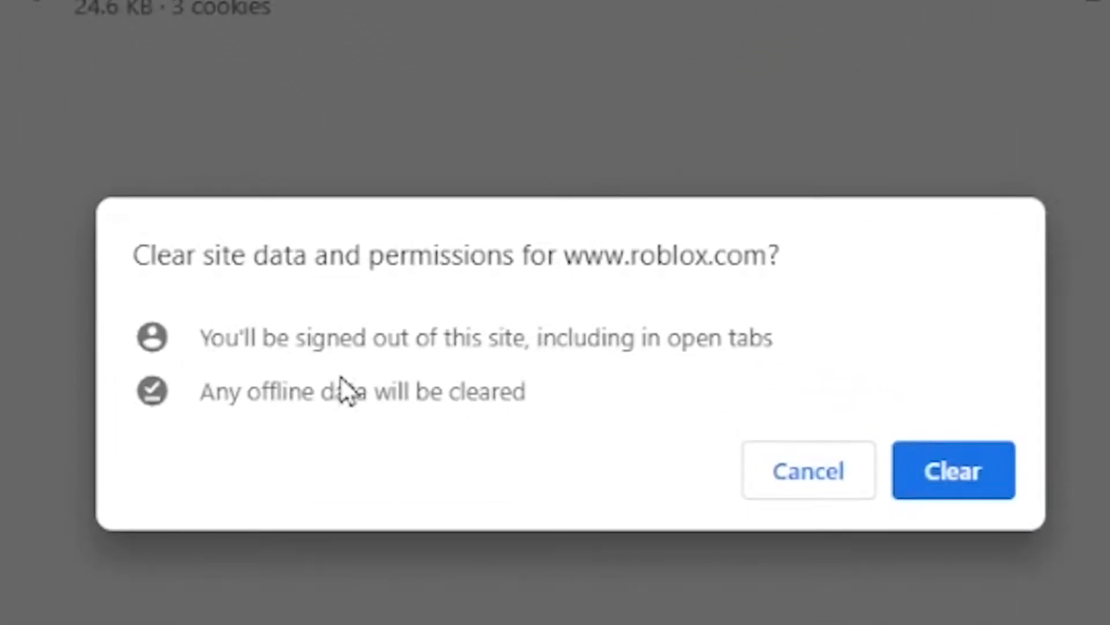
left_click(953, 470)
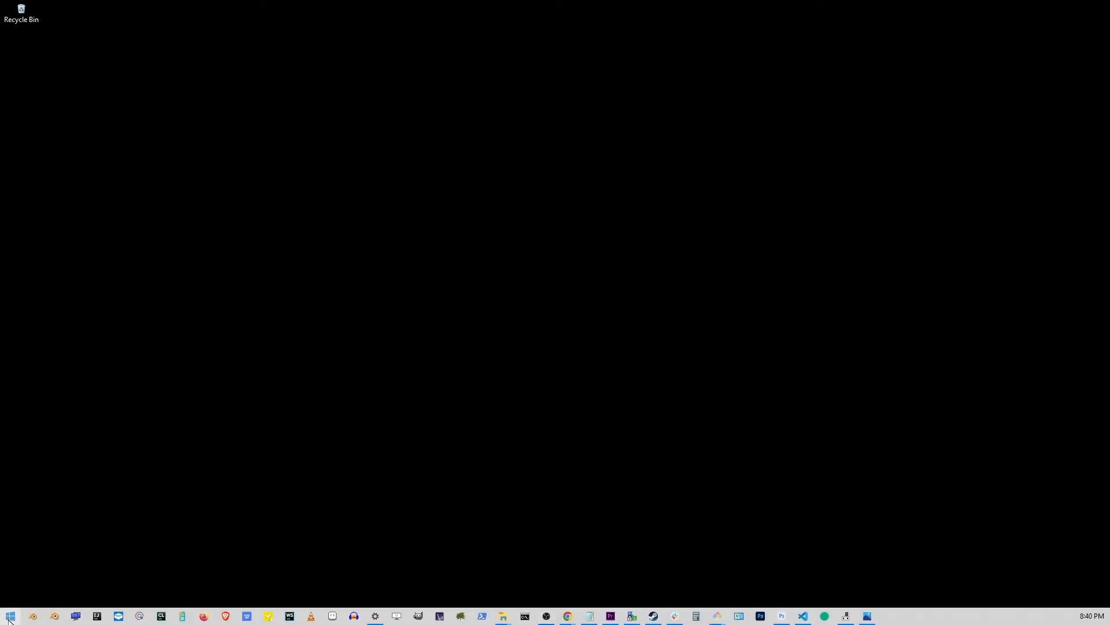
- Launch Run and open %localappdata% in File Explorer
type("run")
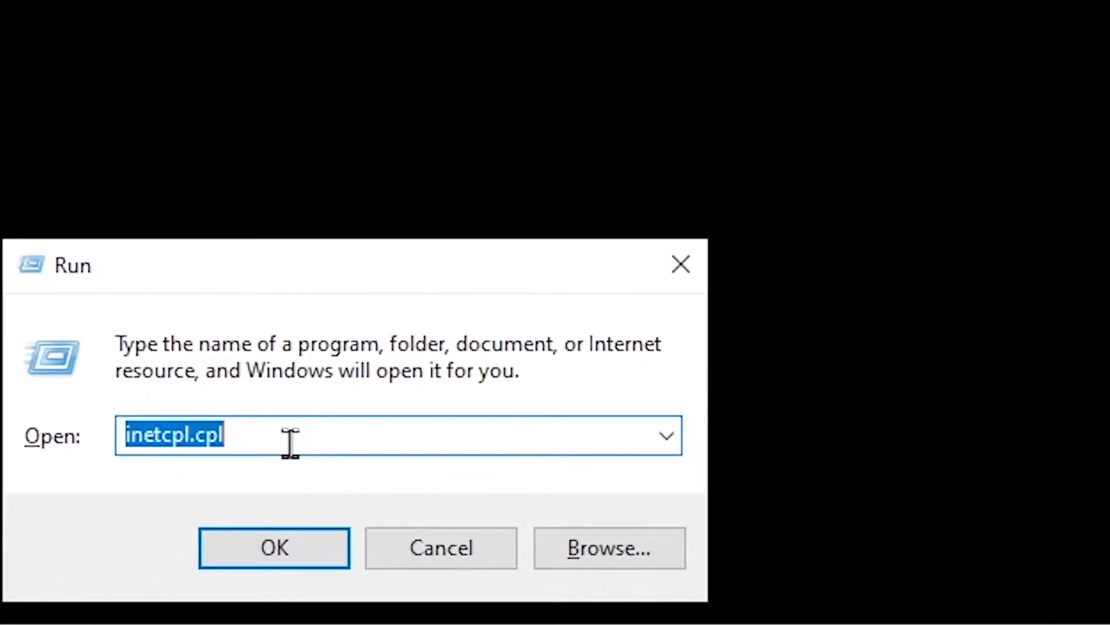
type("%")
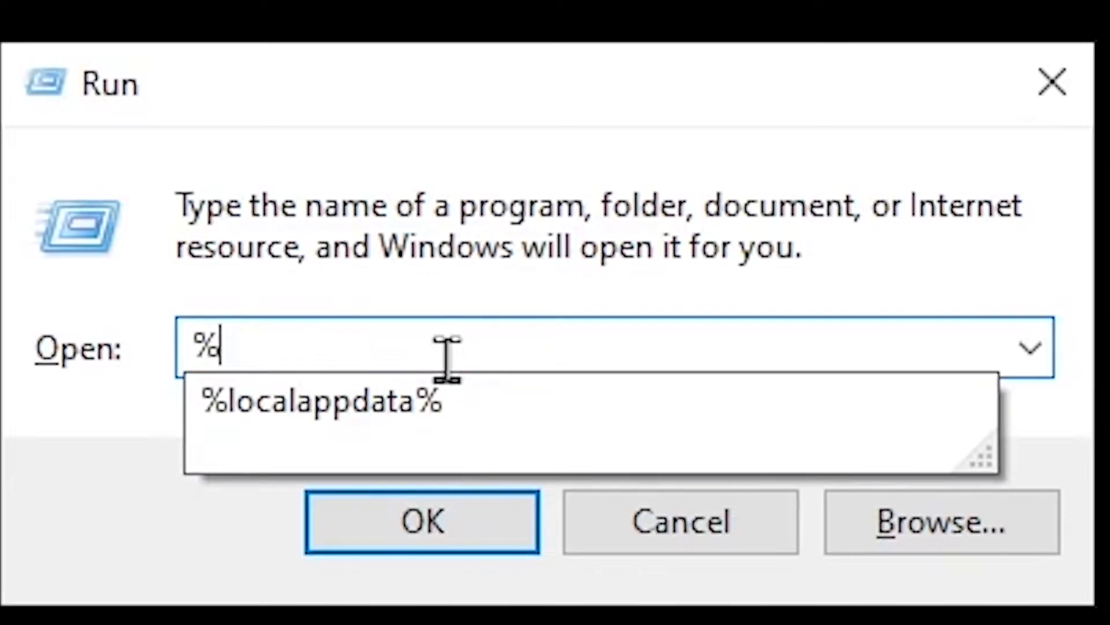
type("localappdata%")
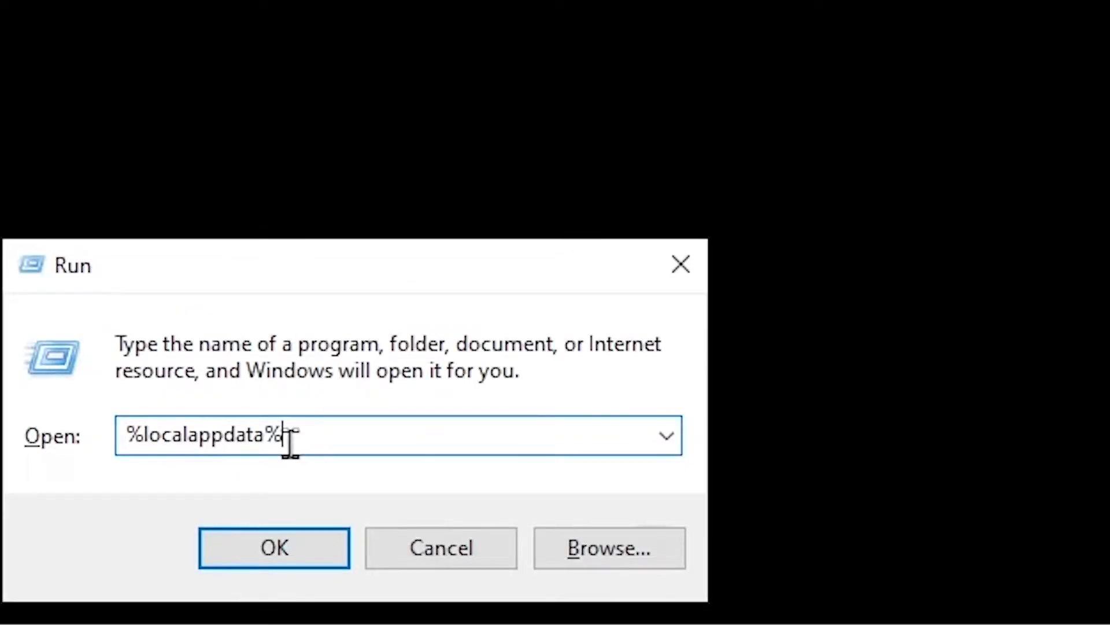
left_click(274, 547)
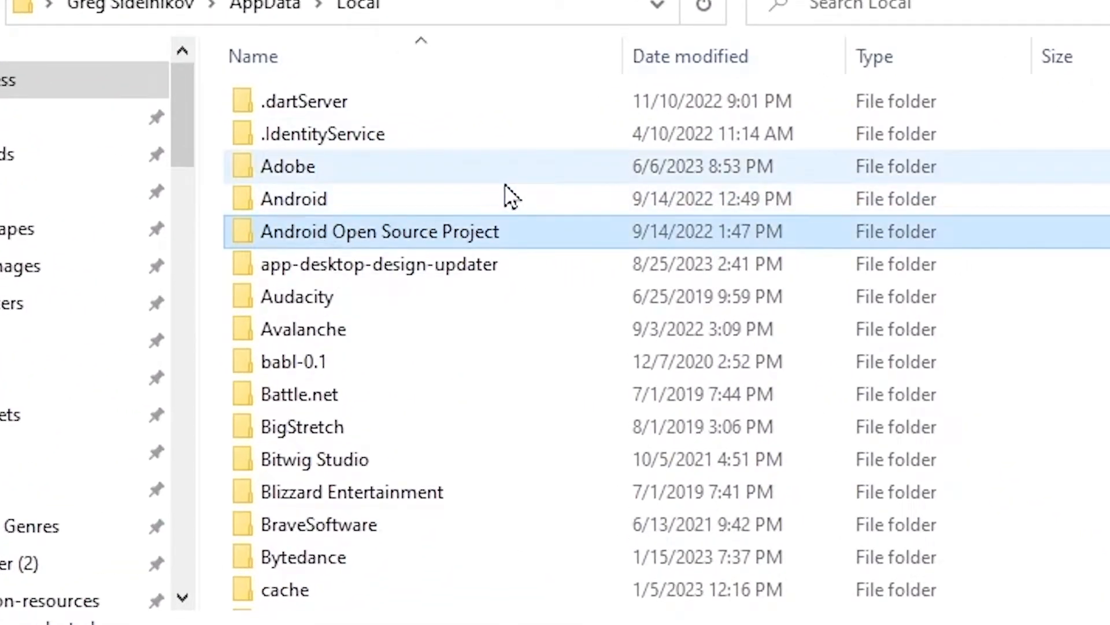
- Delete the Roblox folder from local AppData and close the Explorer window
scroll("down", 3)
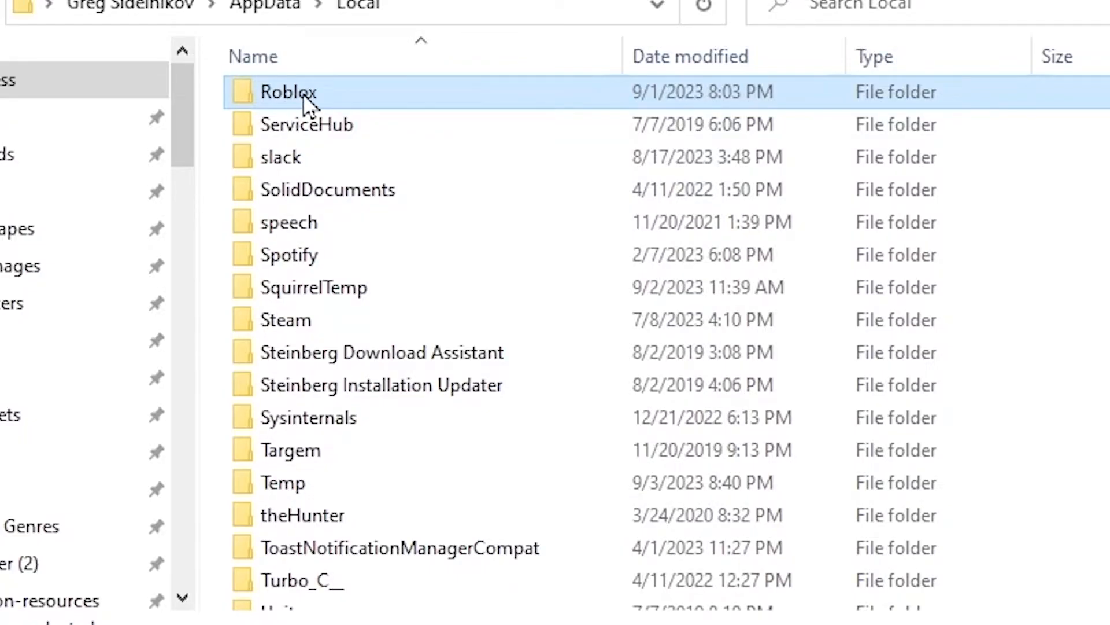
right_click(287, 92)
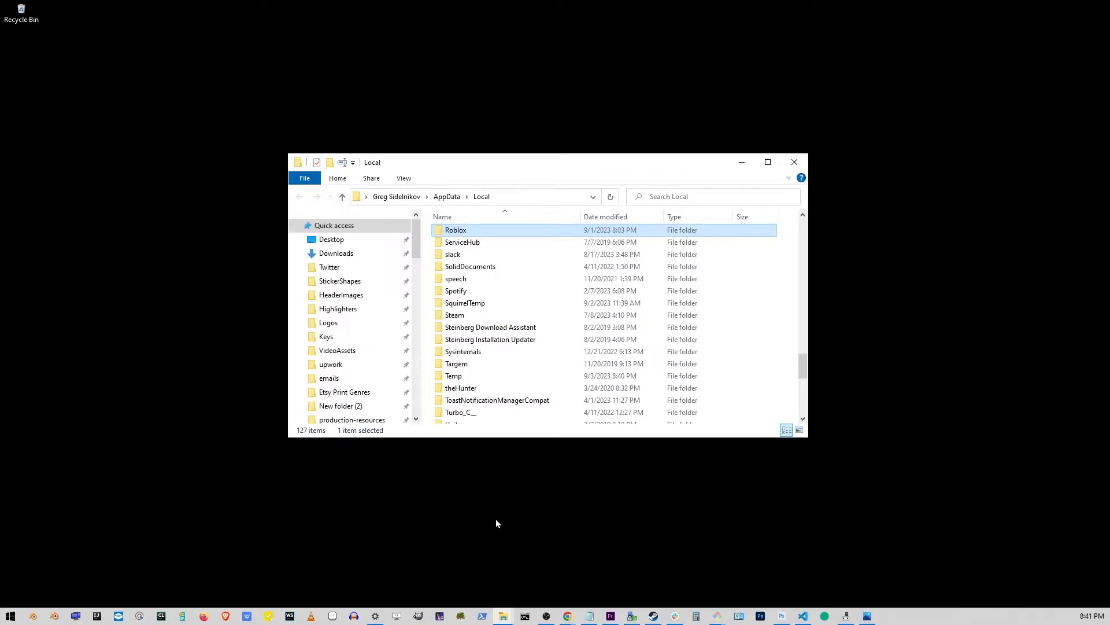
key("Delete")
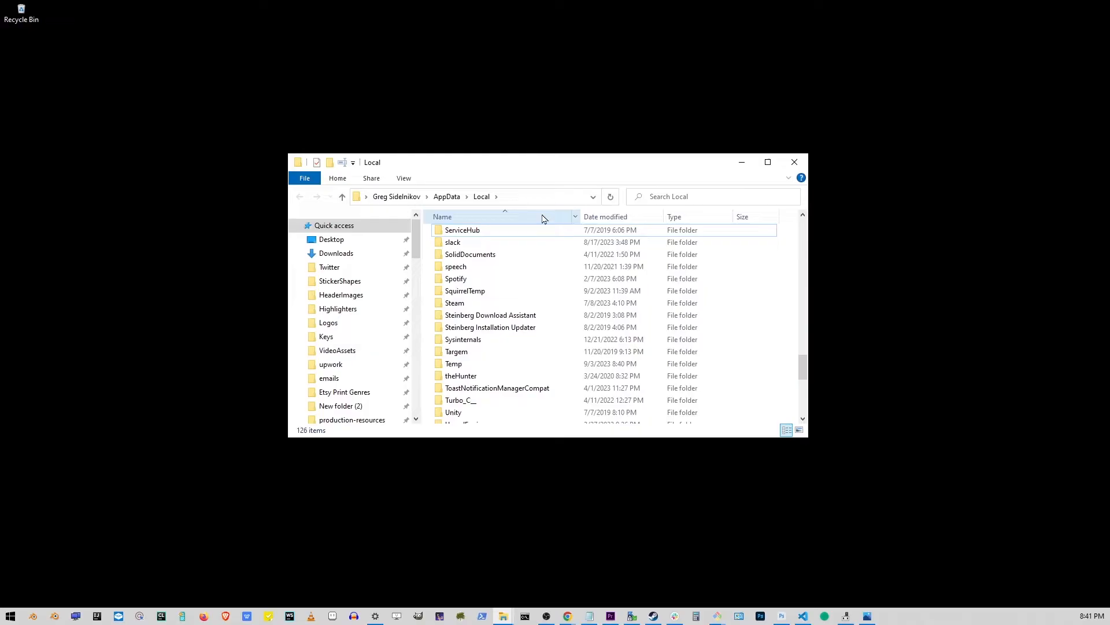
left_click(793, 162)
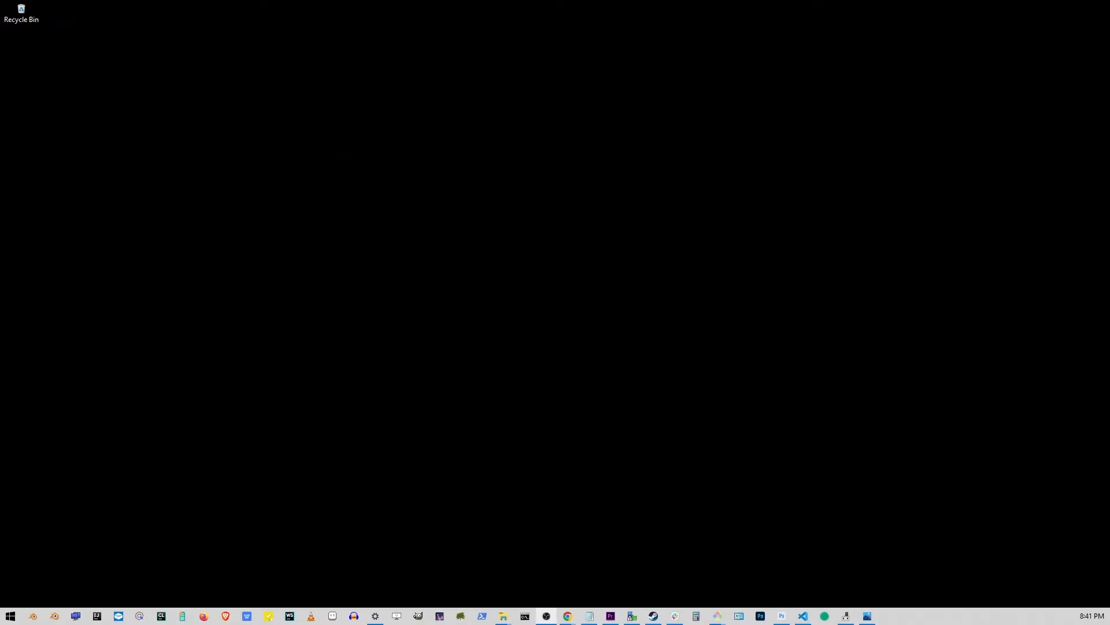
- Tick 'Run this program as an administrator' in RobloxPlayerLauncher.exe's Compatibility properties
right_click(326, 245)
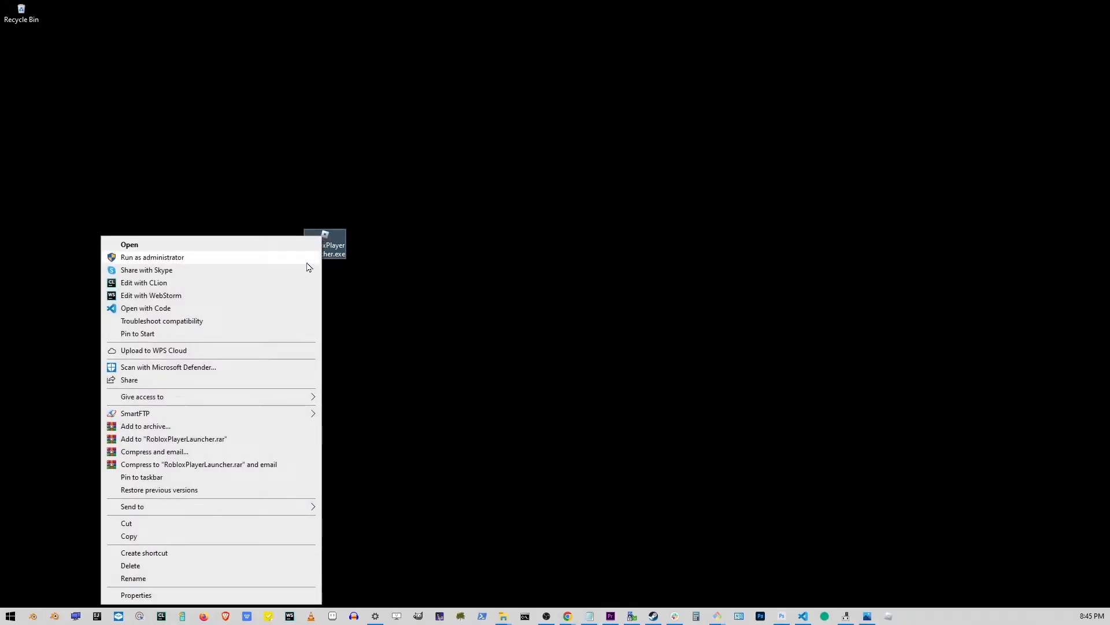
left_click(136, 594)
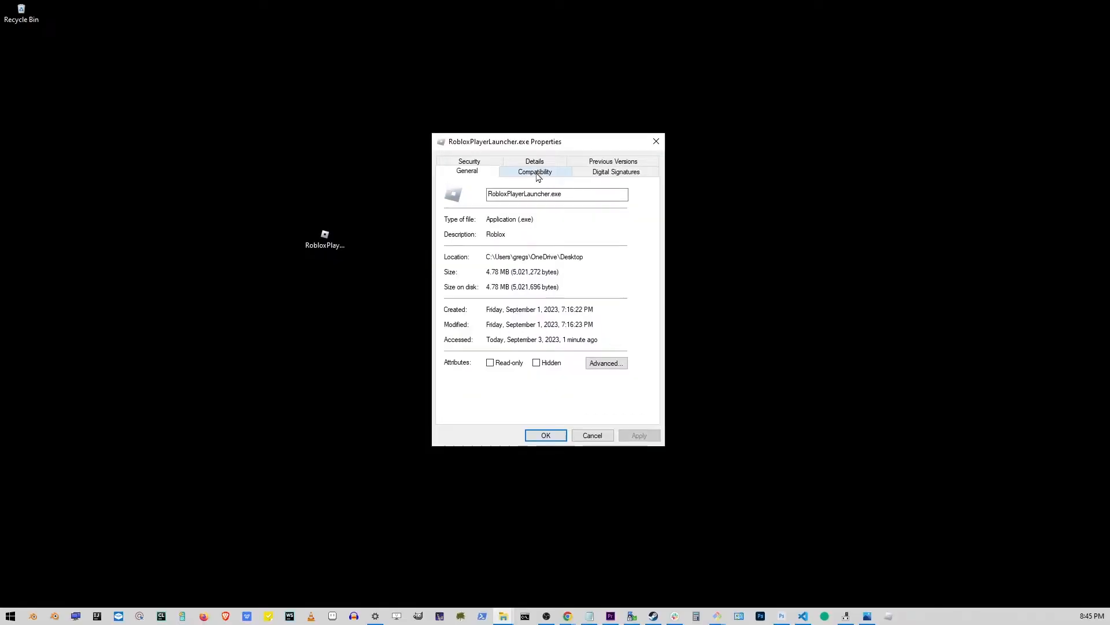
left_click(534, 171)
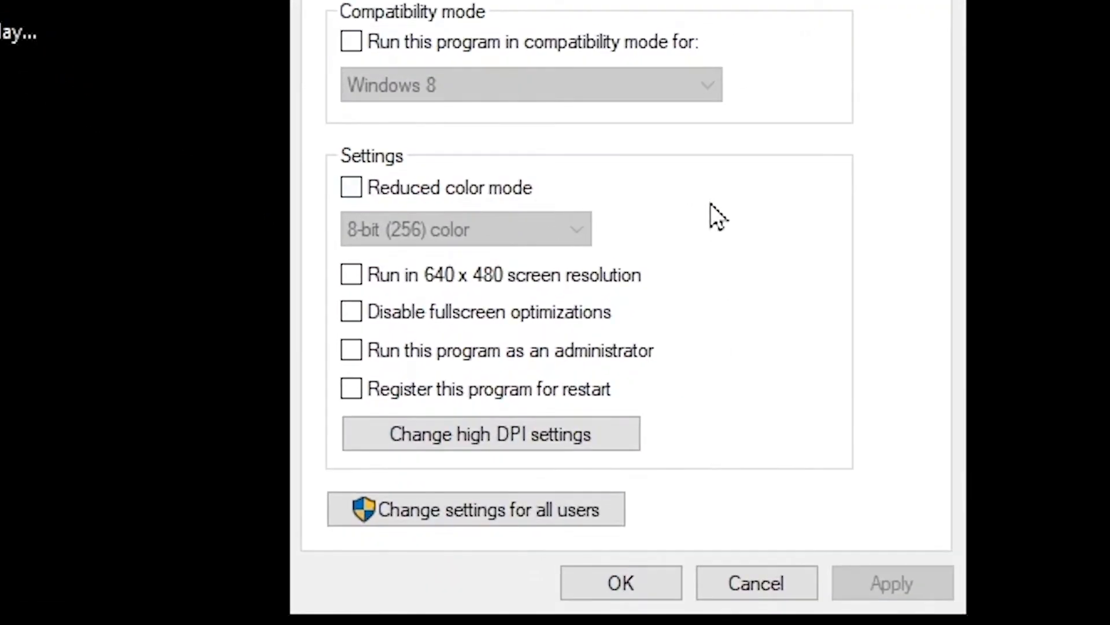
left_click(350, 350)
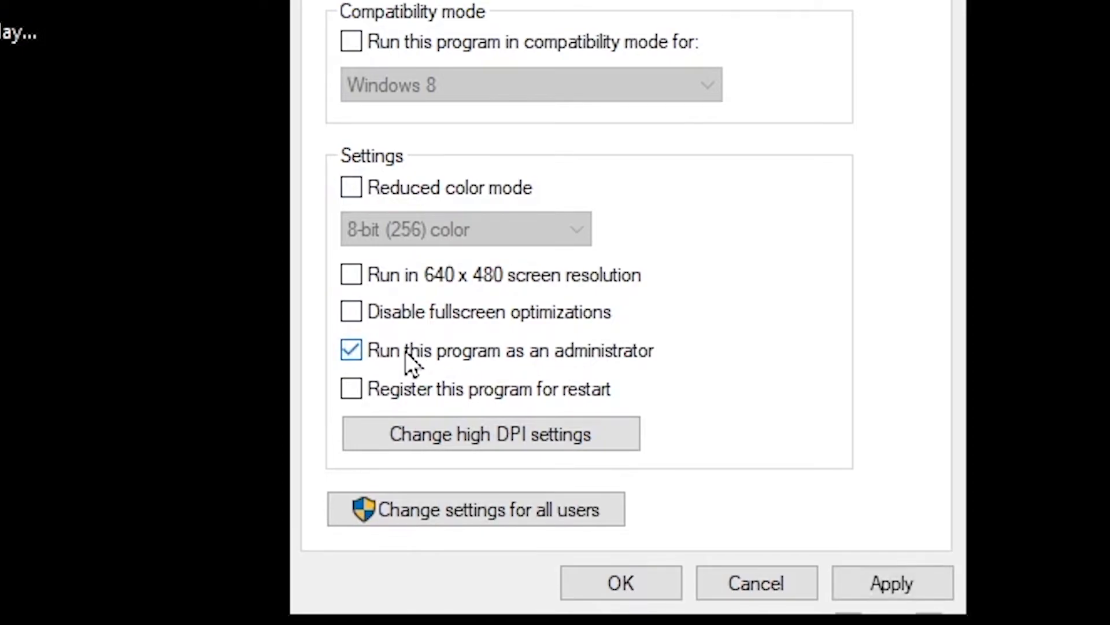
mouse_move(745, 385)
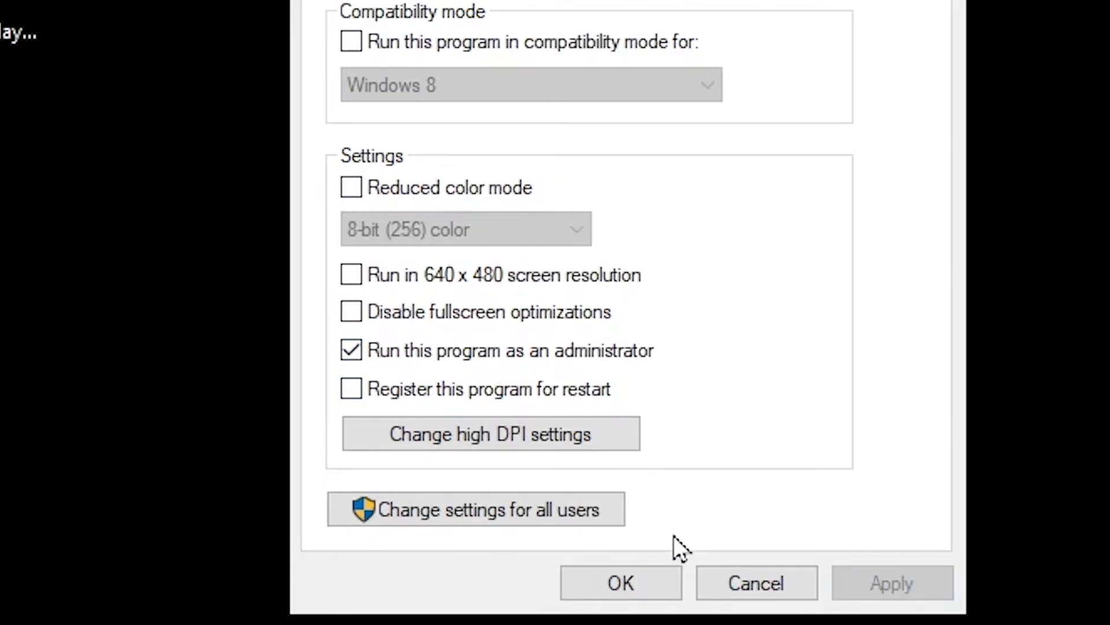
left_click(620, 582)
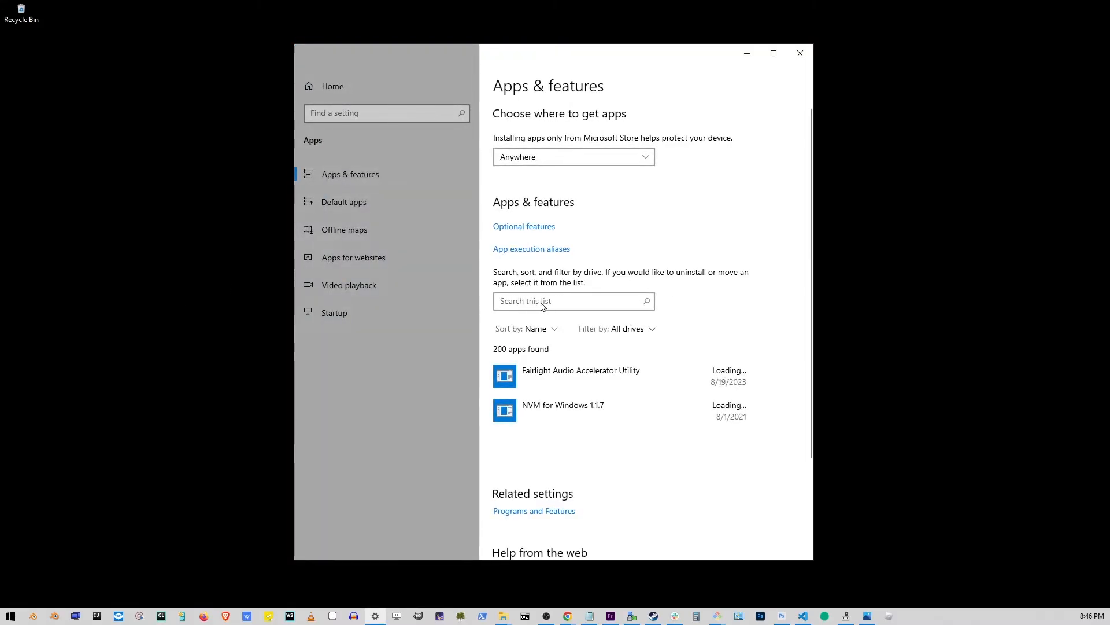
- Filter installed apps by 'roblox' and start uninstalling Roblox Player
type("ro")
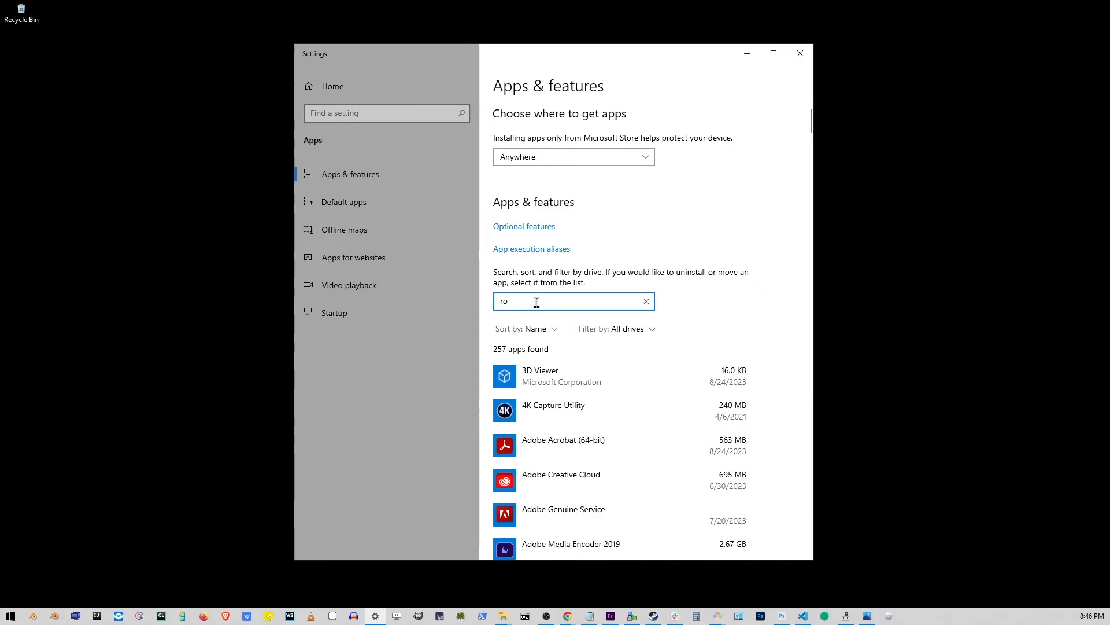
type("blox")
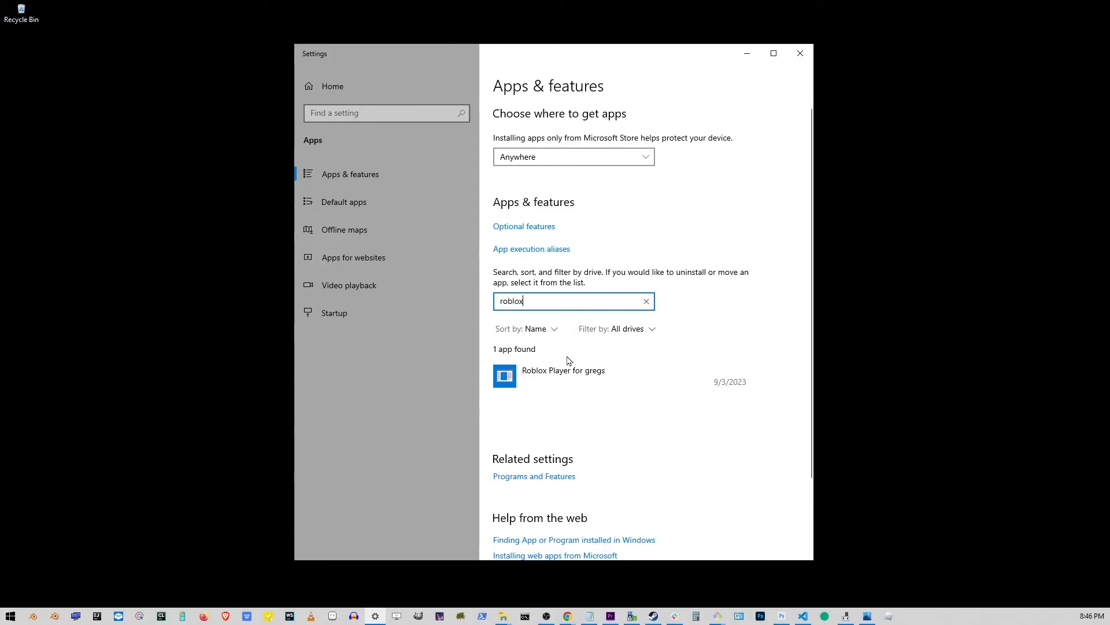
left_click(563, 376)
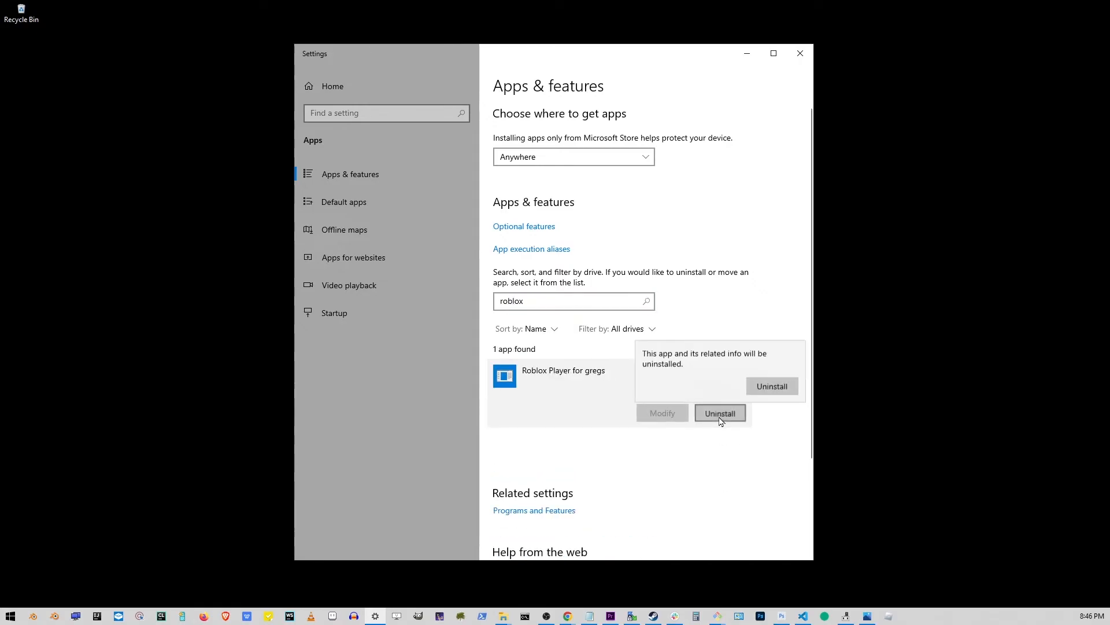